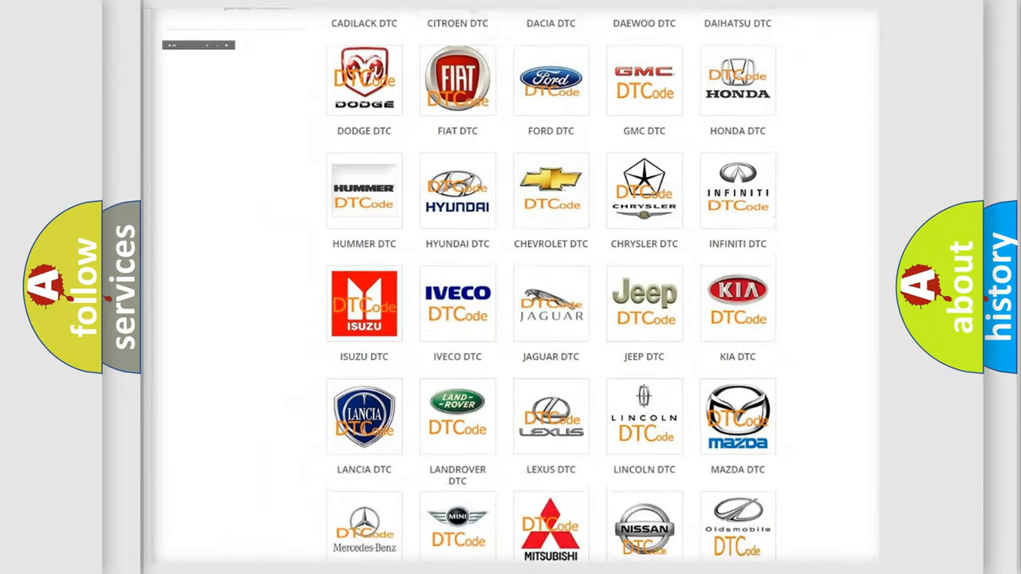
Step: Open the Honda DTC subcategory page listing B-series airbag codes such as B0002 and B0012
{"action": "scroll", "scroll_direction": "up", "scroll_amount": 3}
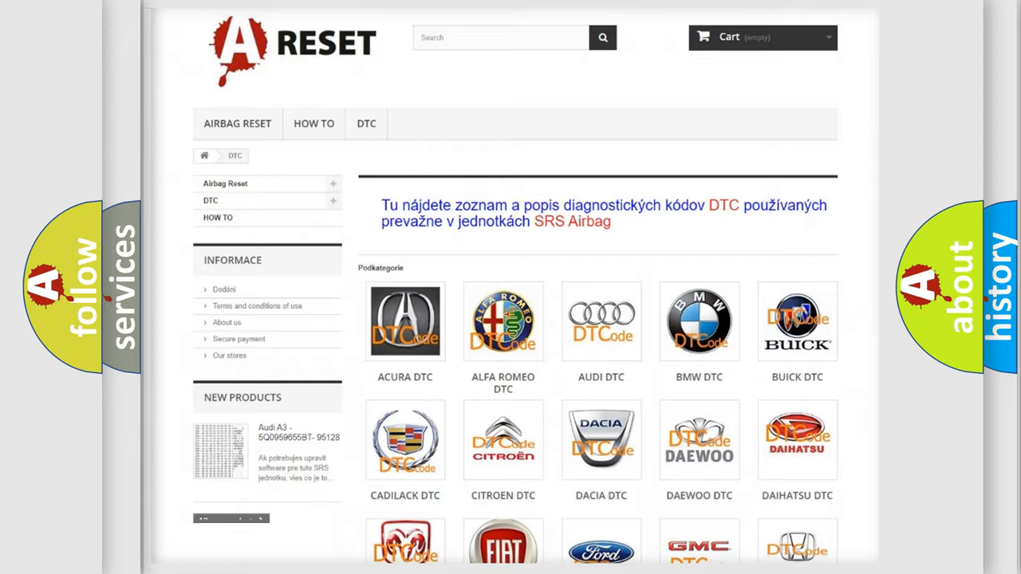
{"action": "scroll", "scroll_direction": "down", "scroll_amount": 3}
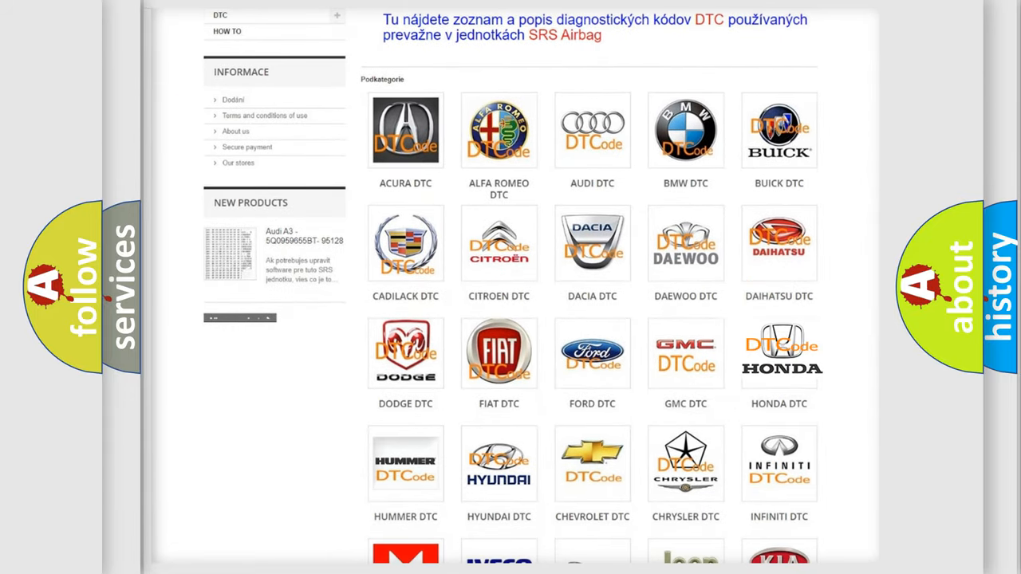
{"action": "left_click", "coordinate": [779, 352]}
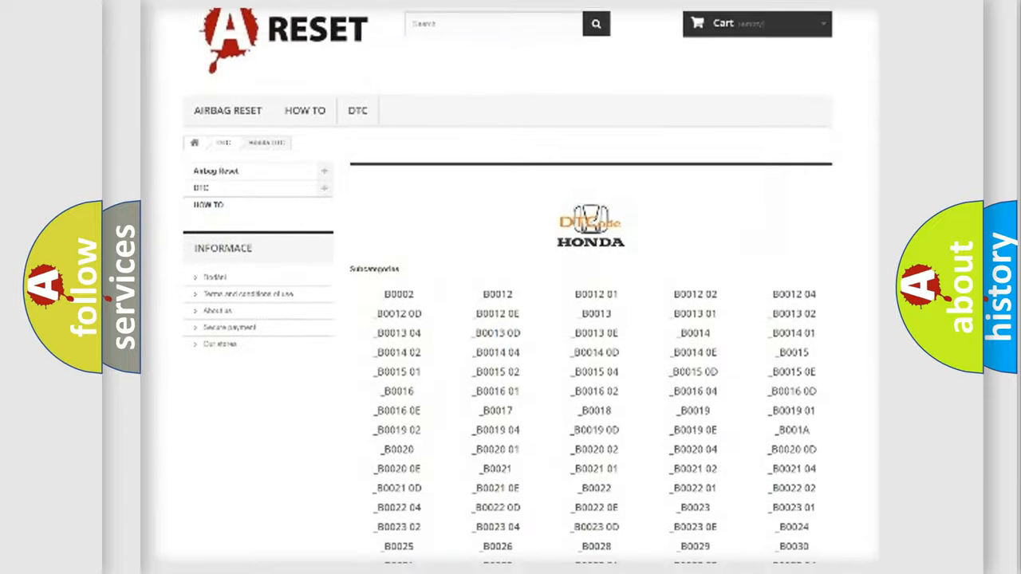
{"action": "scroll", "scroll_direction": "up", "scroll_amount": 3}
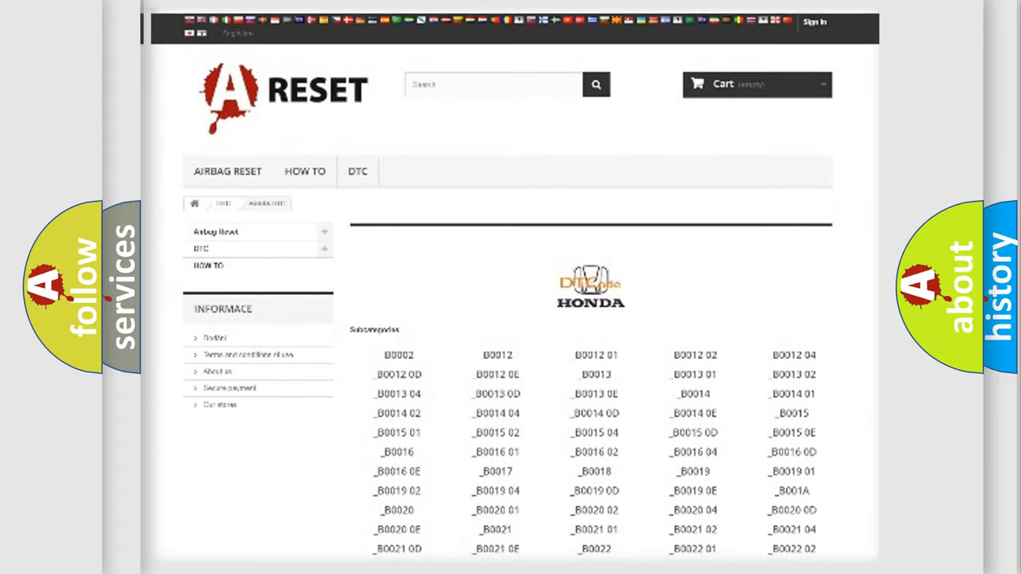